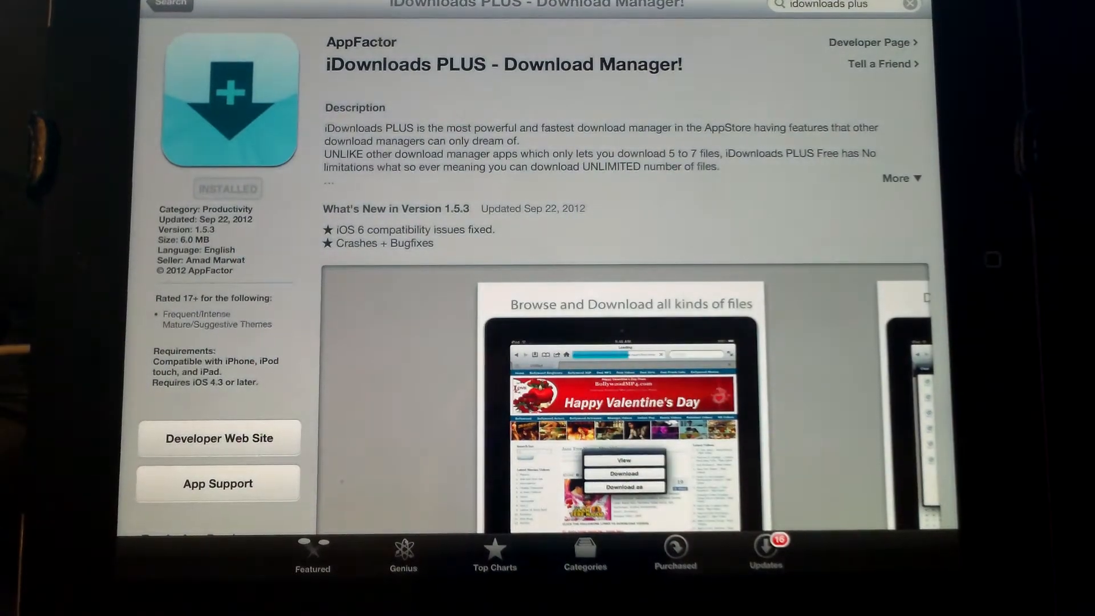
- Search the App Store for 'isilo' and bring up the iSilo reader's page
click(839, 5)
text(isilo)
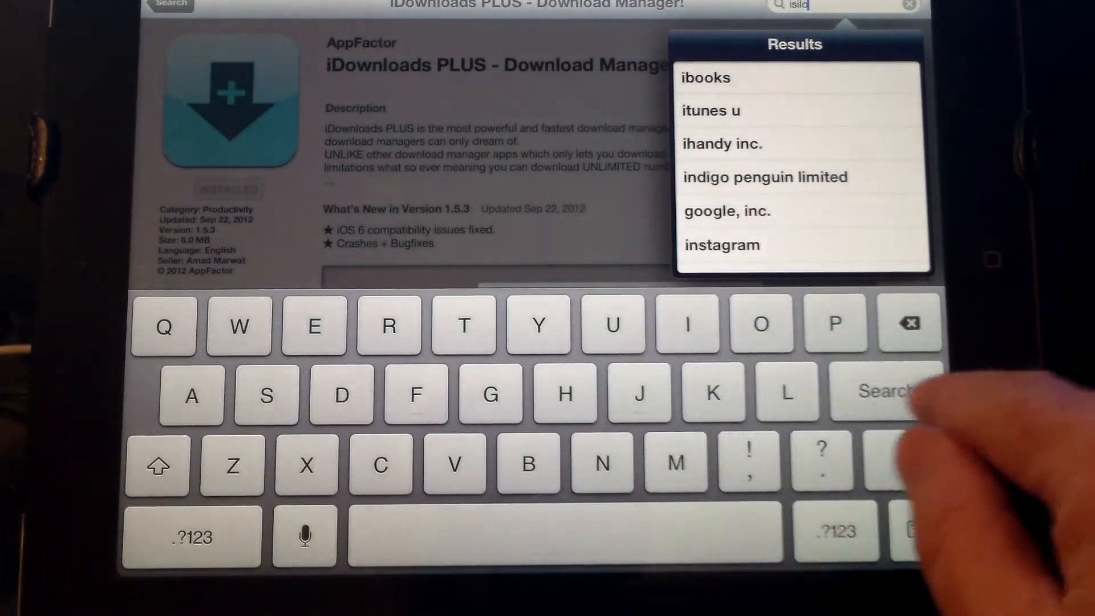
click(883, 391)
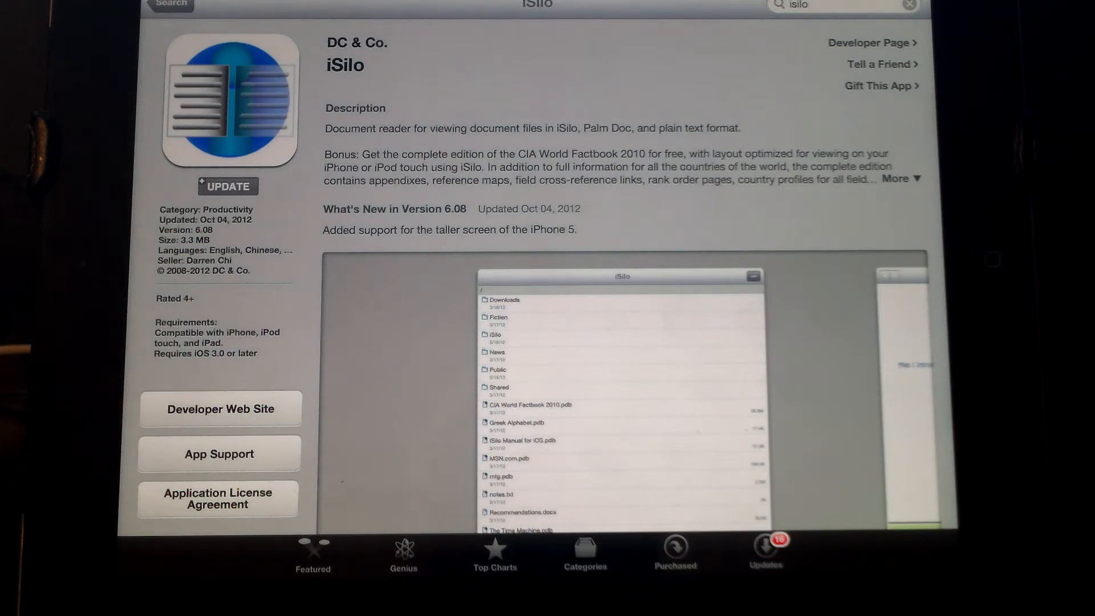
- Leave the App Store, enter the m.box.com shared folder address and start entering its password
key(home)
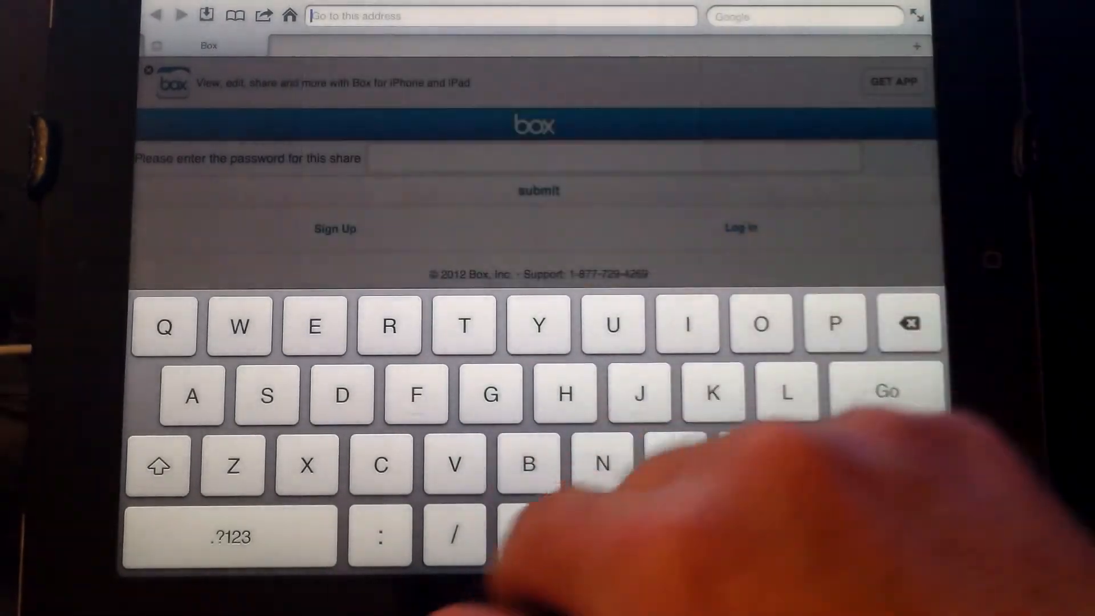
text(www)
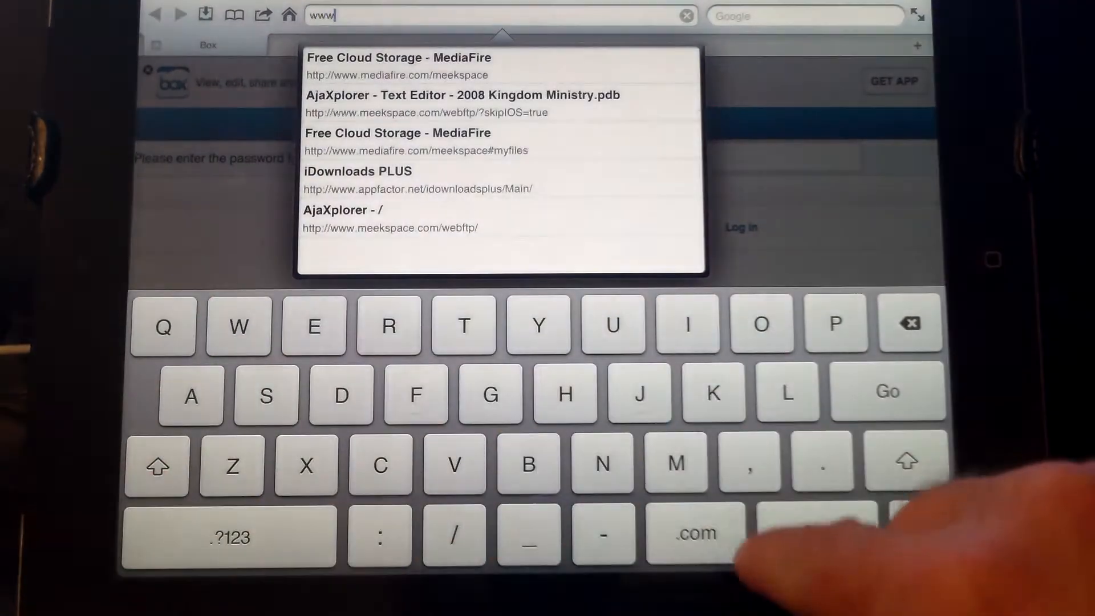
click(527, 465)
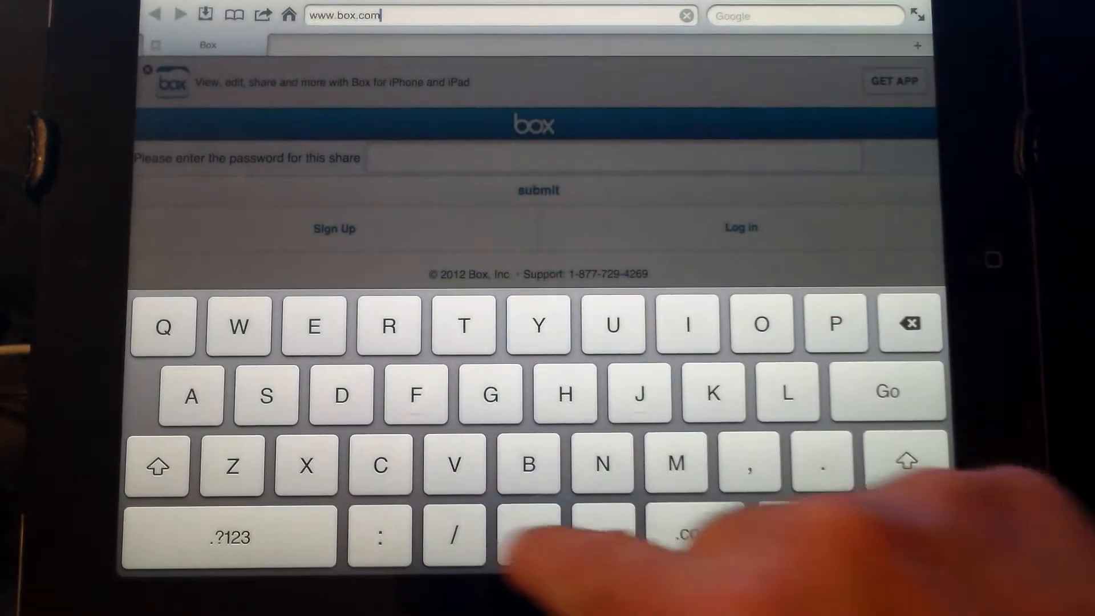
text(/meekspace)
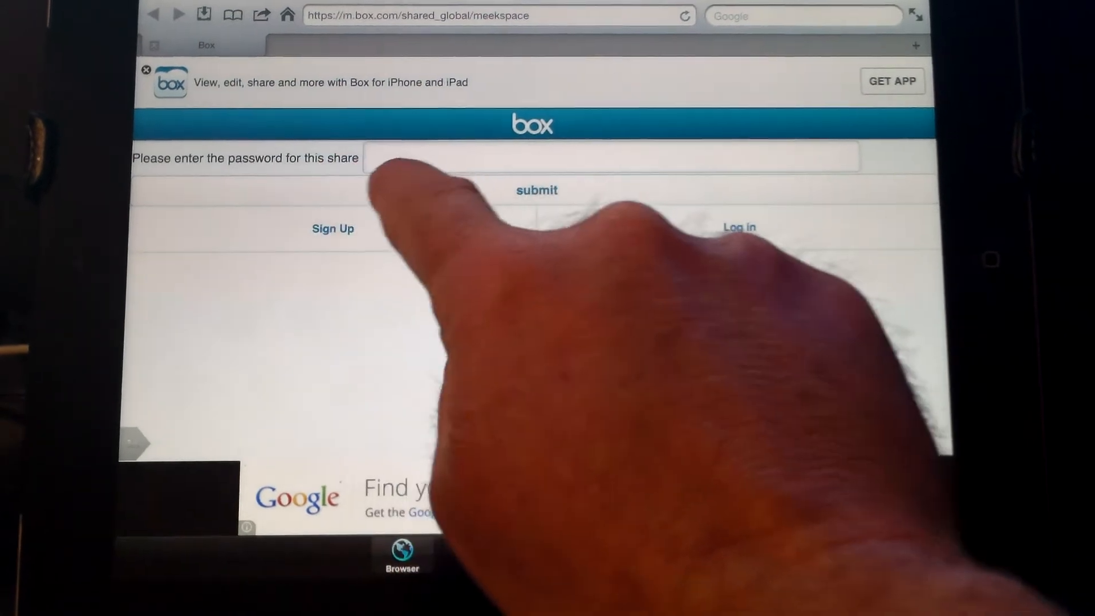
click(608, 157)
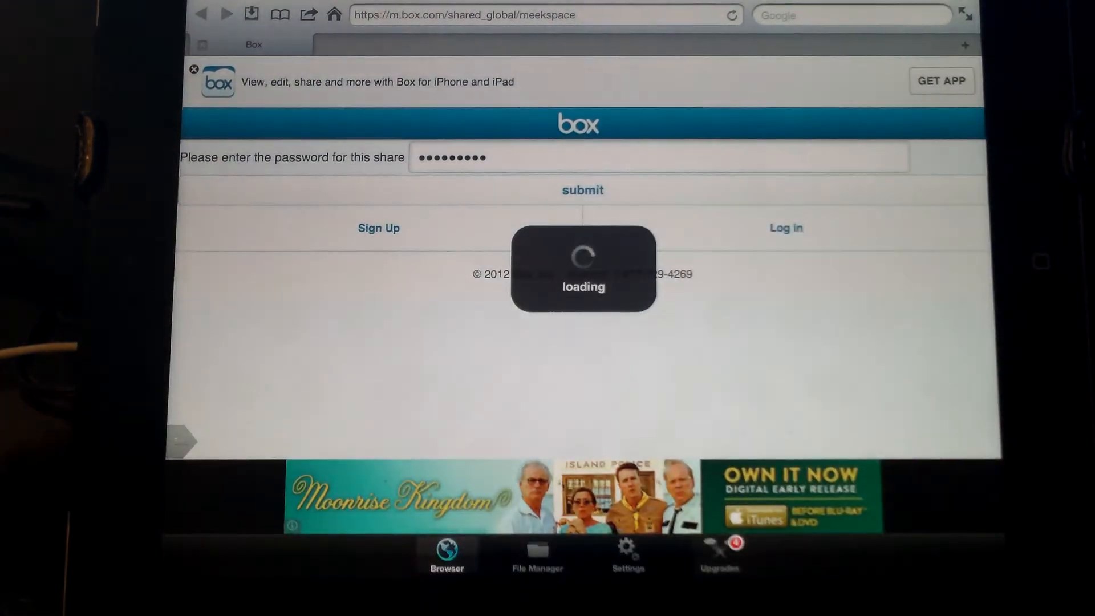
- Submit the share password and browse into the iSilo and English folders
click(582, 190)
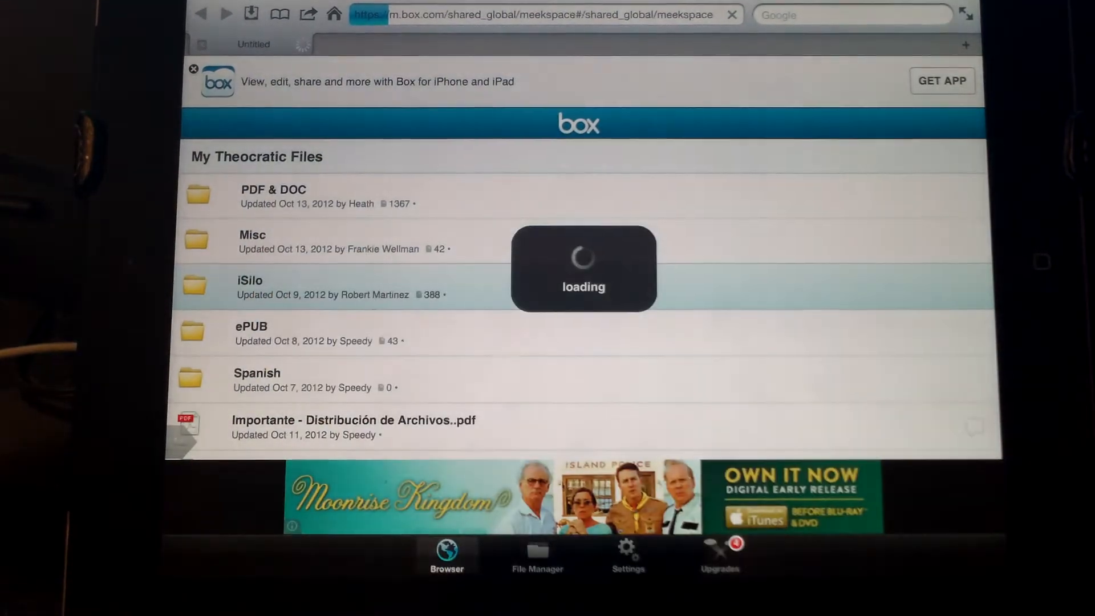
click(249, 280)
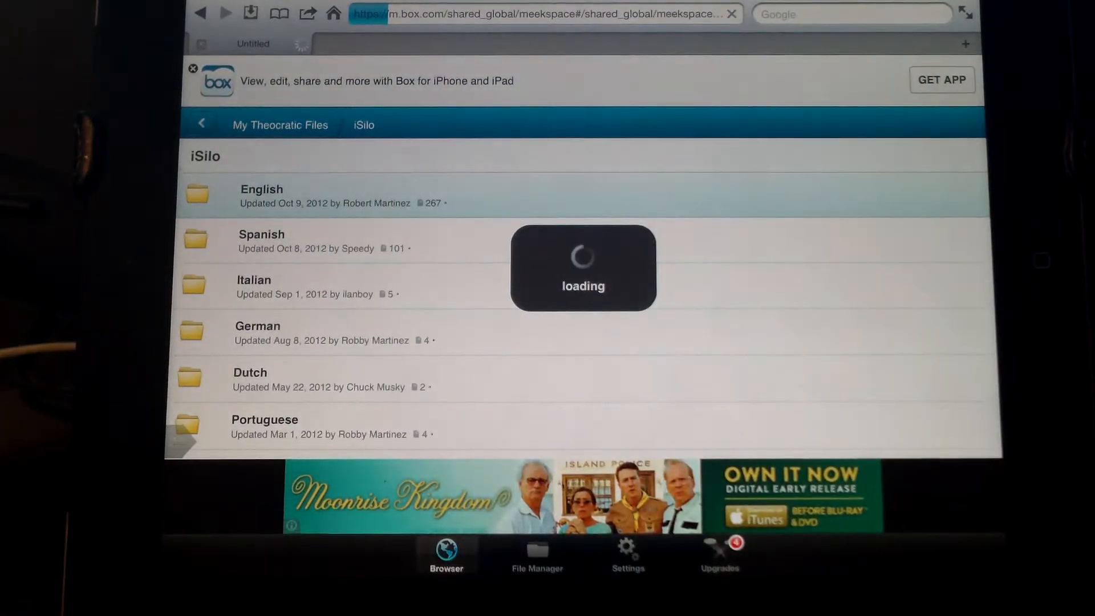
click(263, 195)
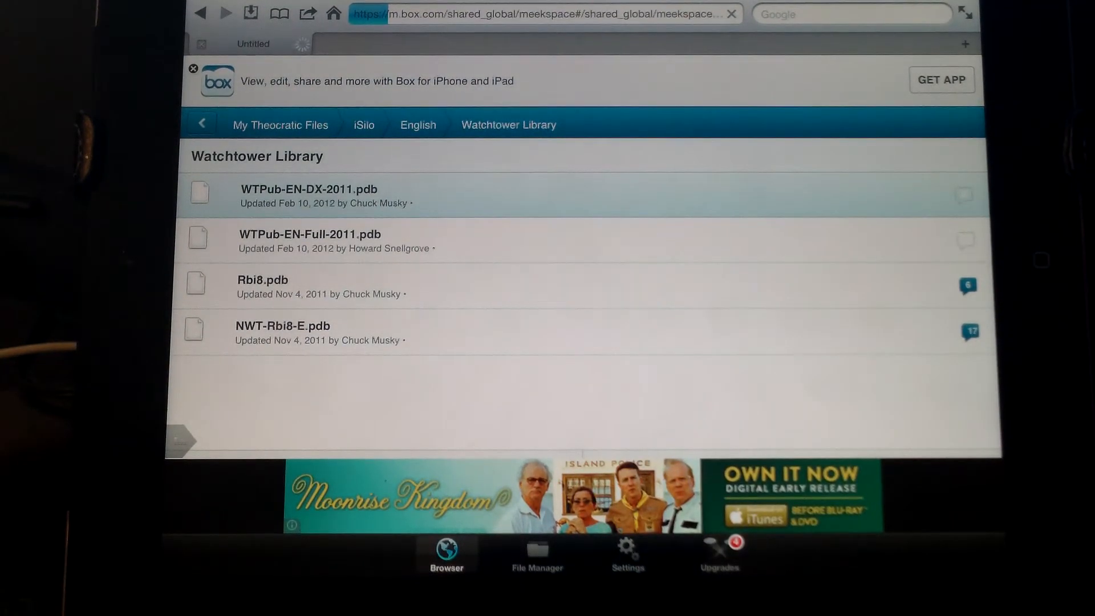
- Download WTPub-EN-DX-2011.pdb from its Box page and return to the Watchtower Library folder
click(309, 189)
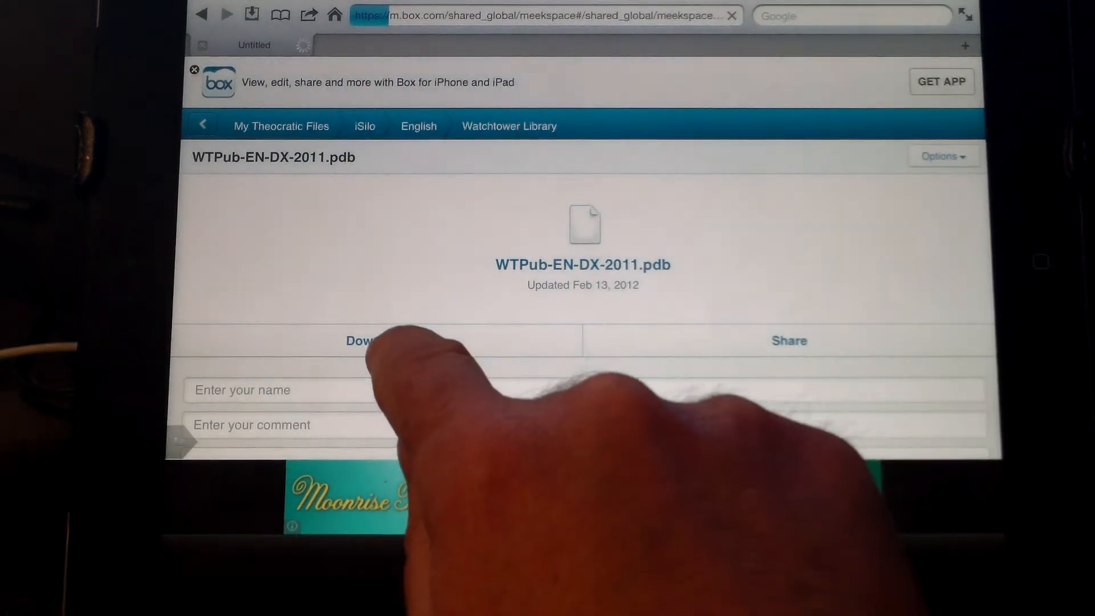
click(376, 341)
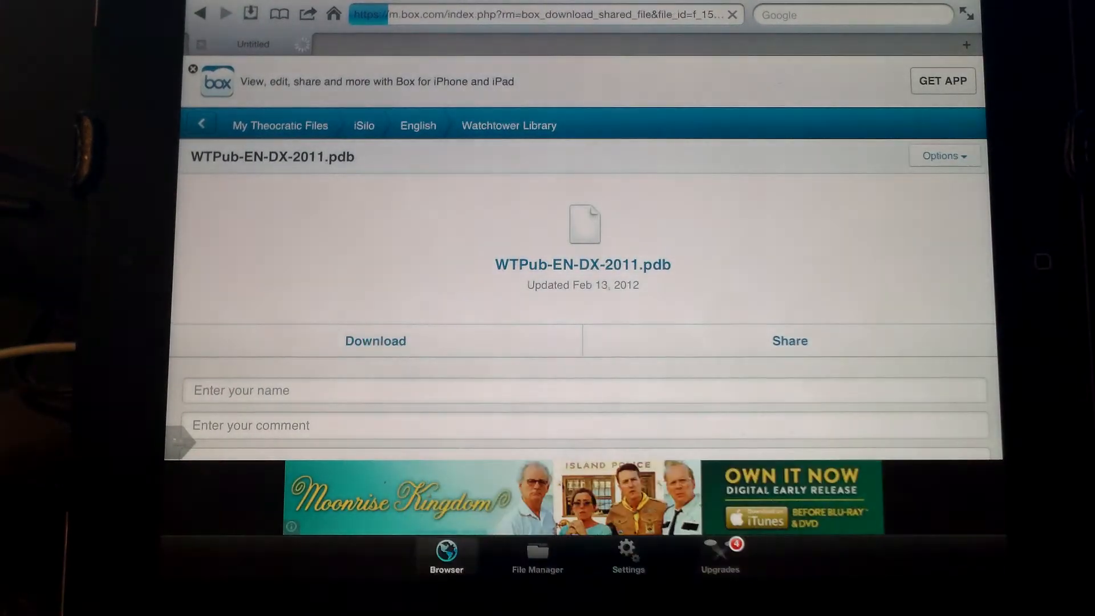
click(375, 341)
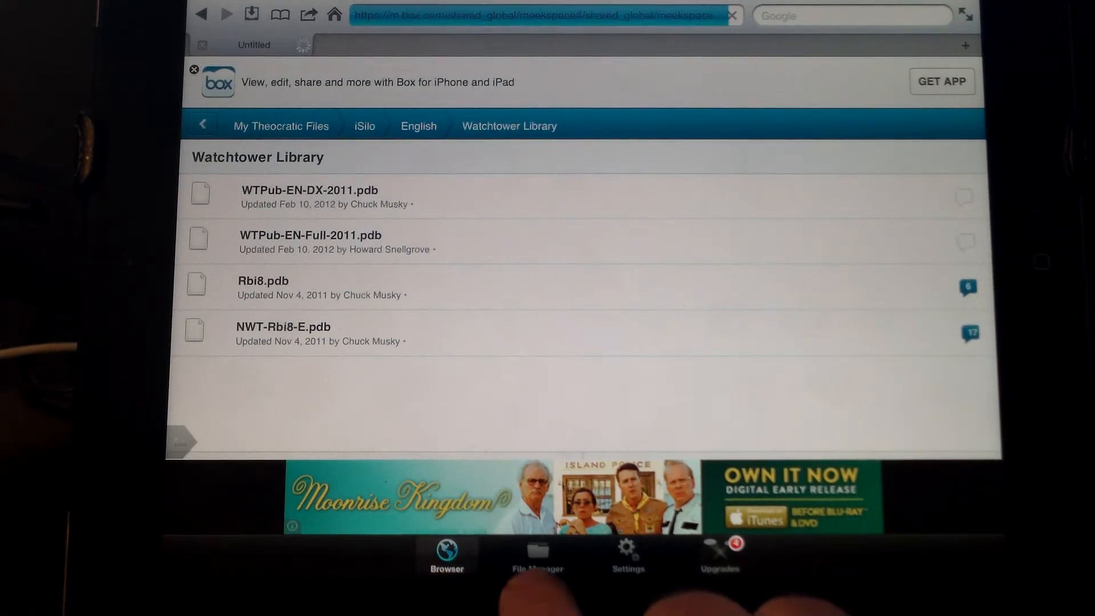
- Show the downloaded files list and open Rbi8.pdb in iSilo via its file info
click(538, 555)
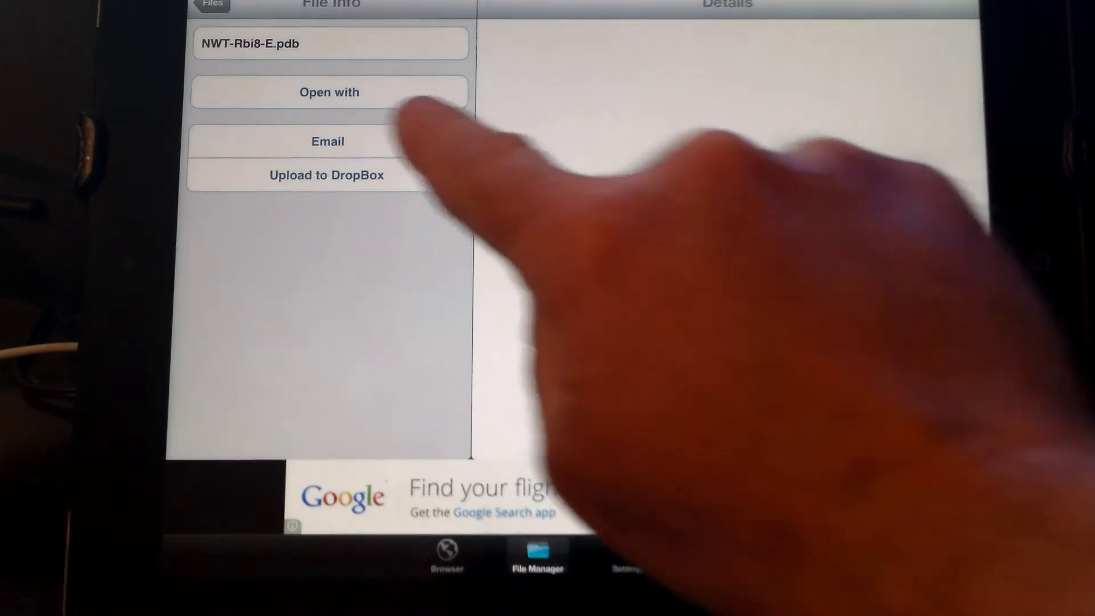
click(329, 92)
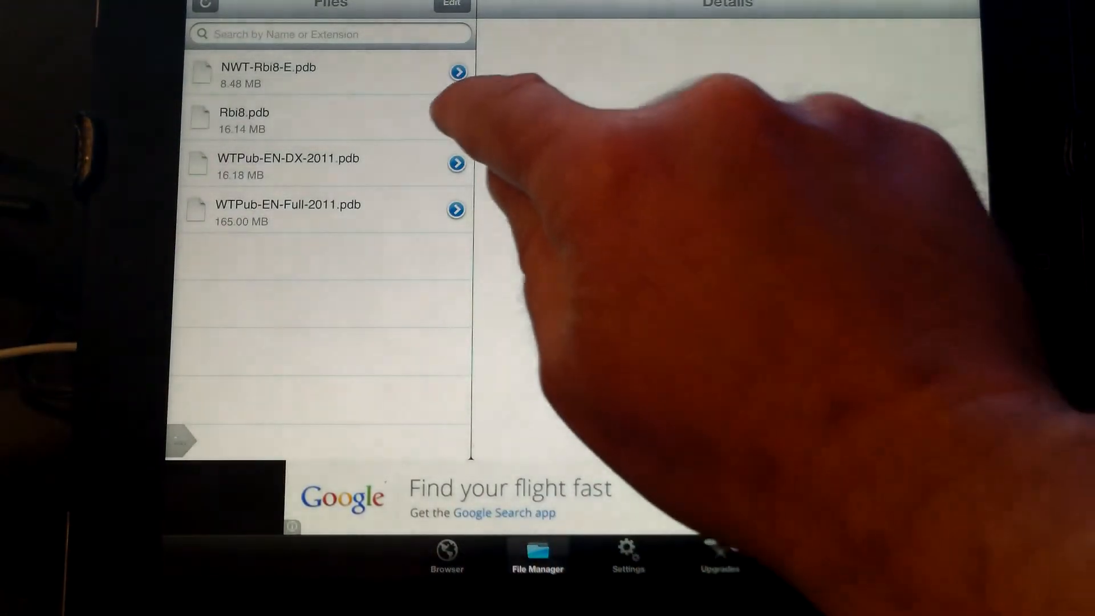
click(244, 118)
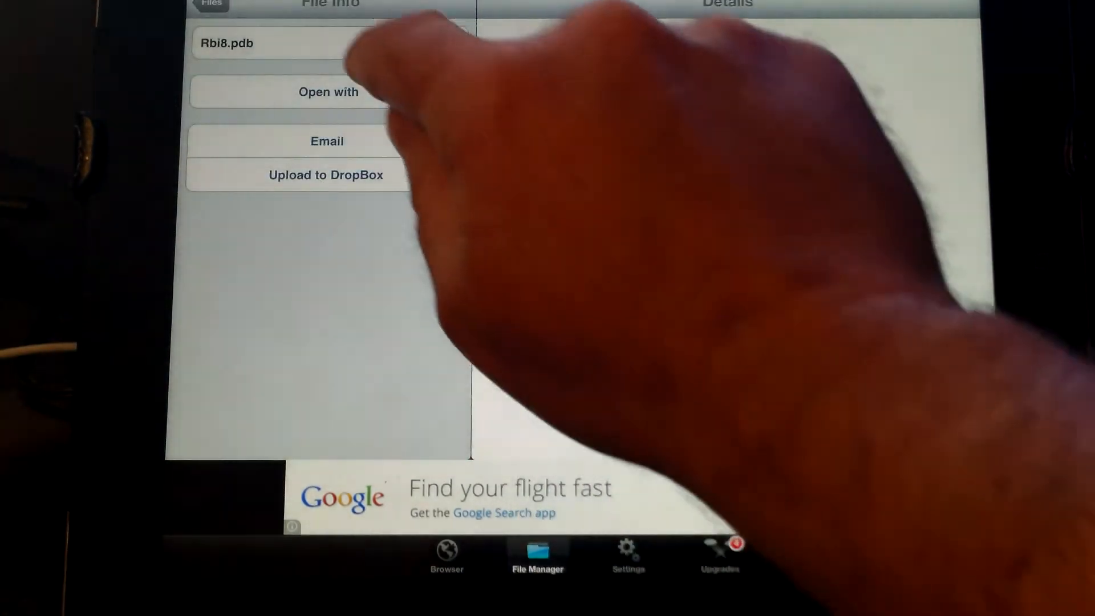
click(328, 91)
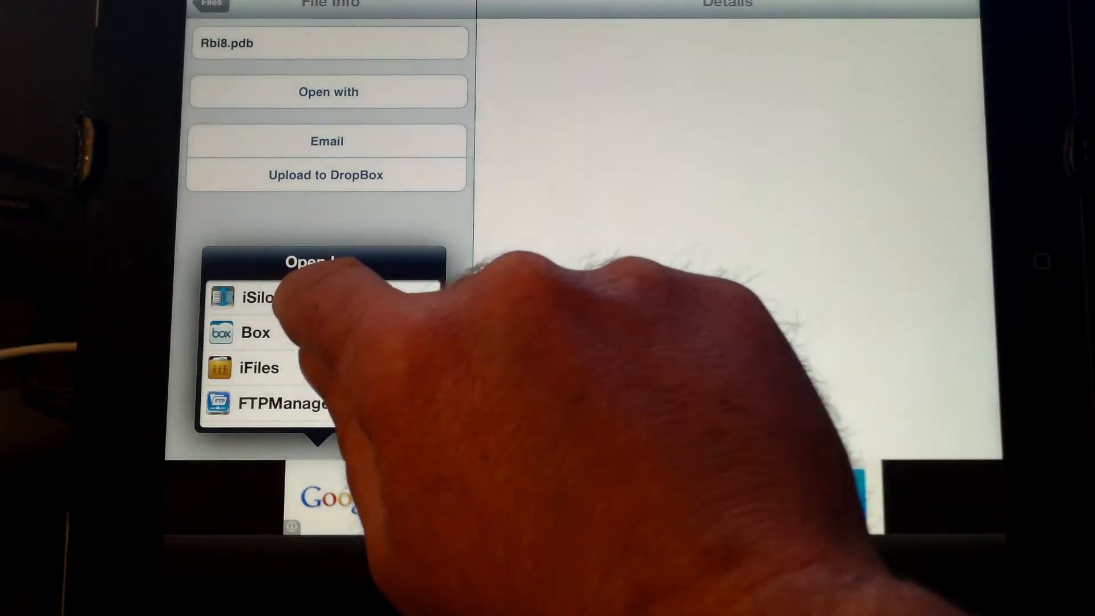
click(259, 298)
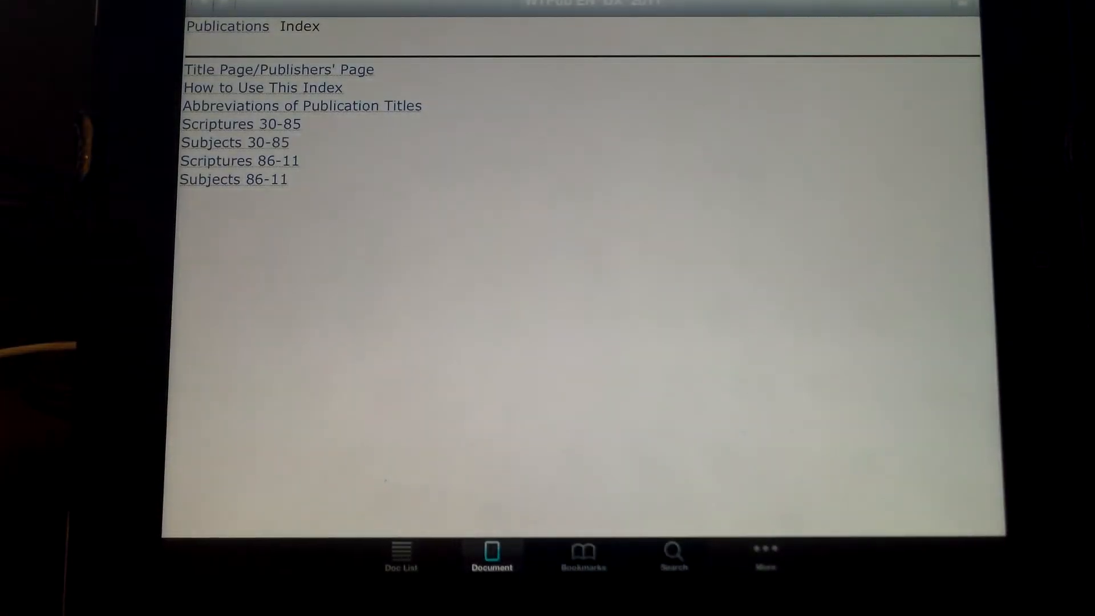
scroll(up, 3)
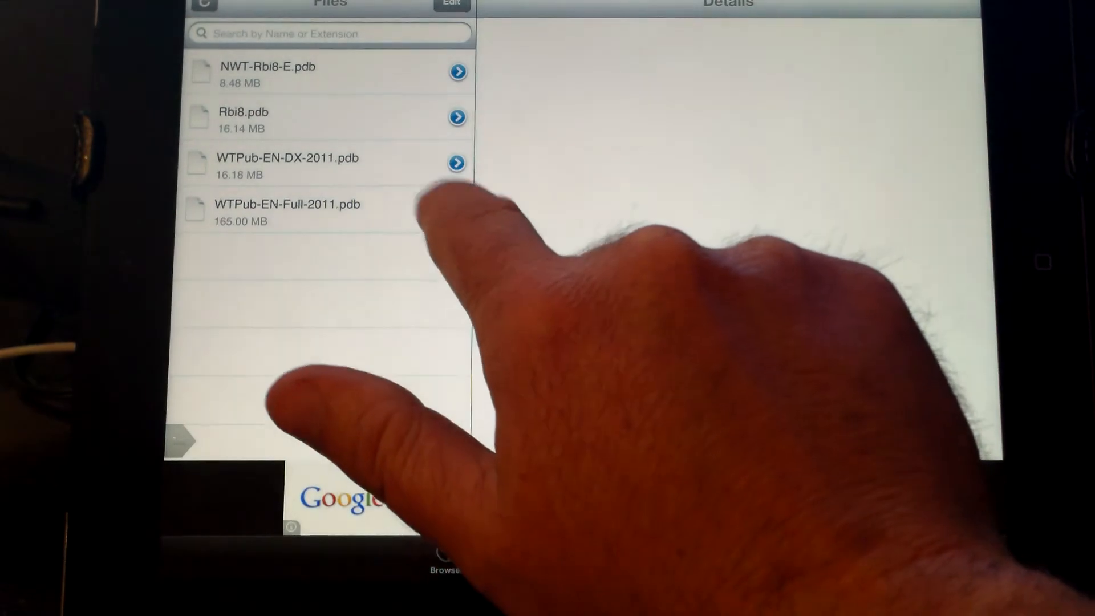
- Show the File Info panel for WTPub-EN-Full-2011.pdb
click(286, 210)
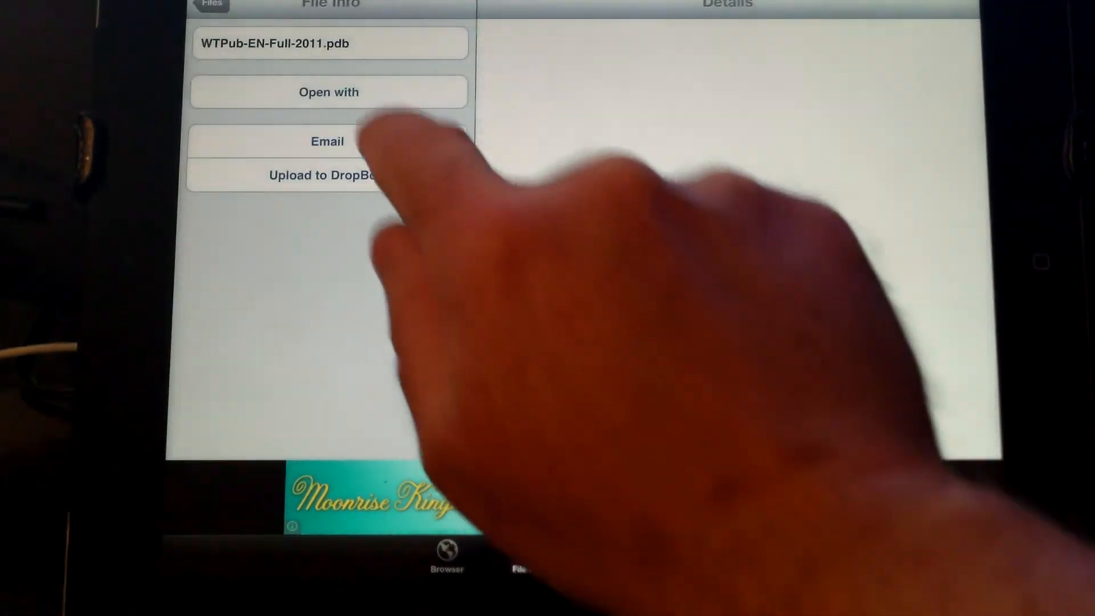
- Open WTPub-EN-Full-2011.pdb in iSilo and scroll its book index
click(325, 174)
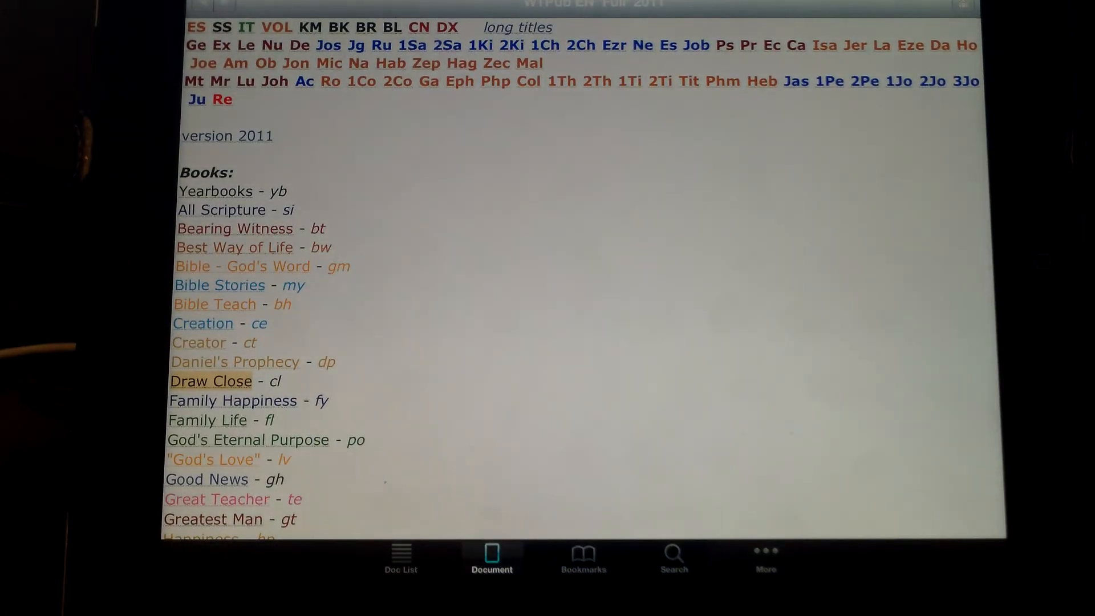
scroll(down, 3)
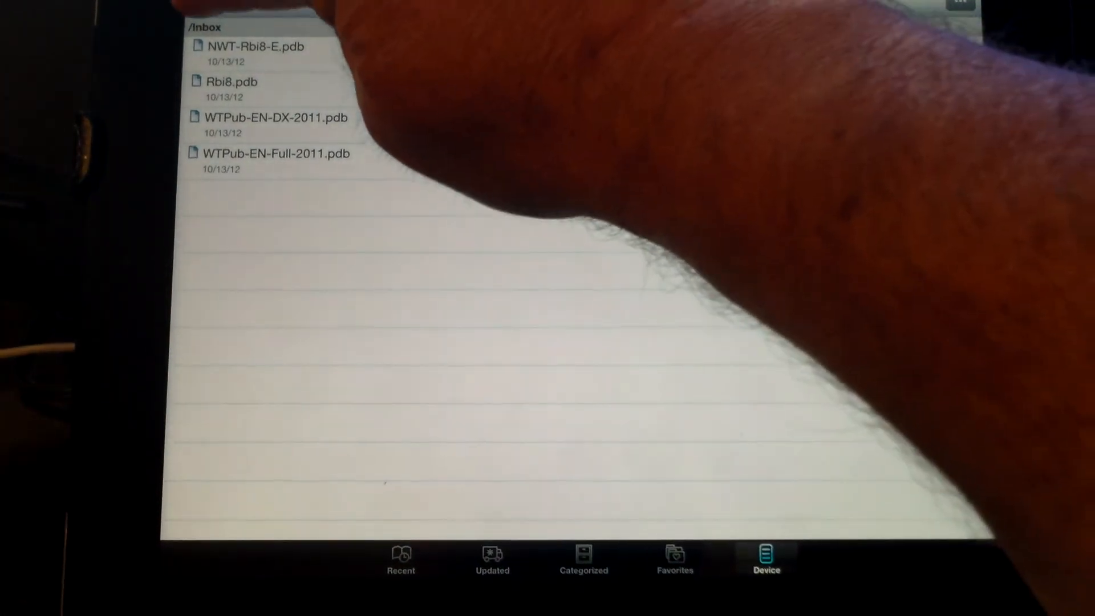
- Browse to iSilo's device Inbox listing the four .pdb files, then return to iDownloads PLUS
click(203, 27)
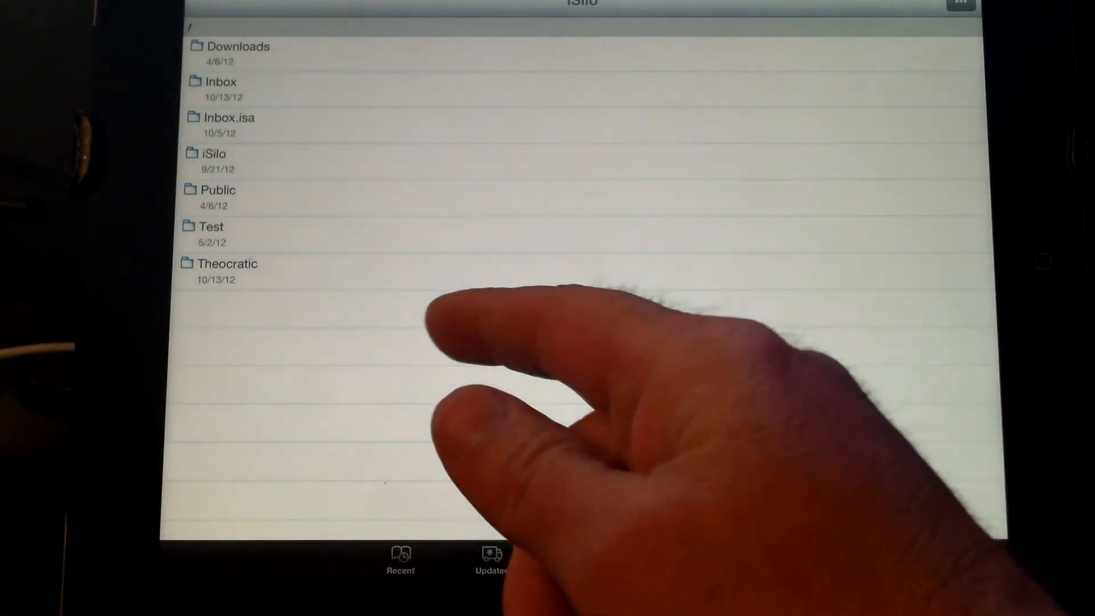
click(959, 5)
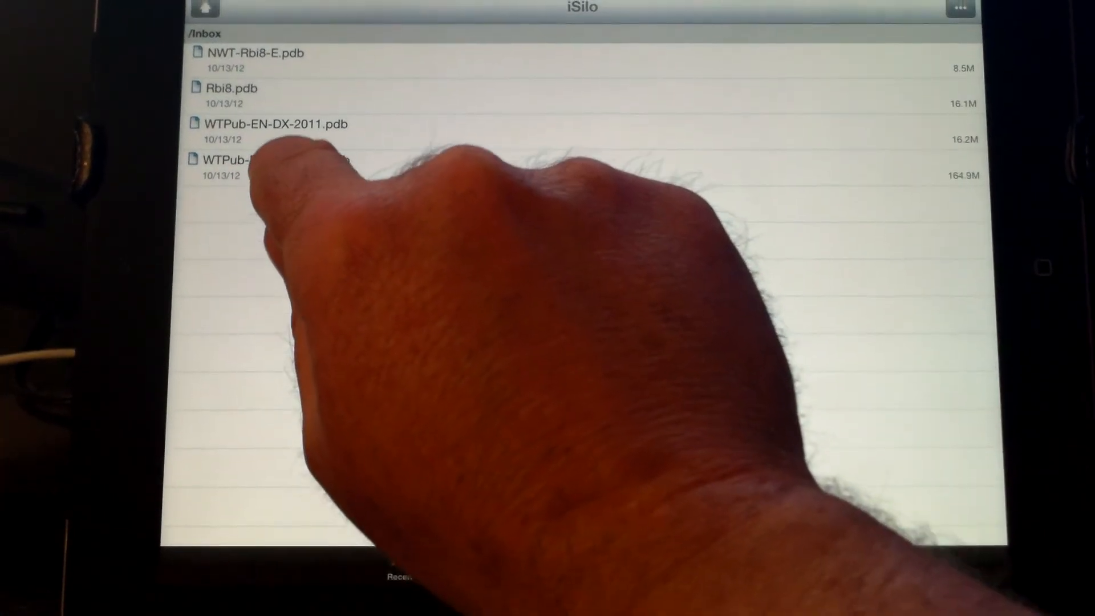
click(270, 124)
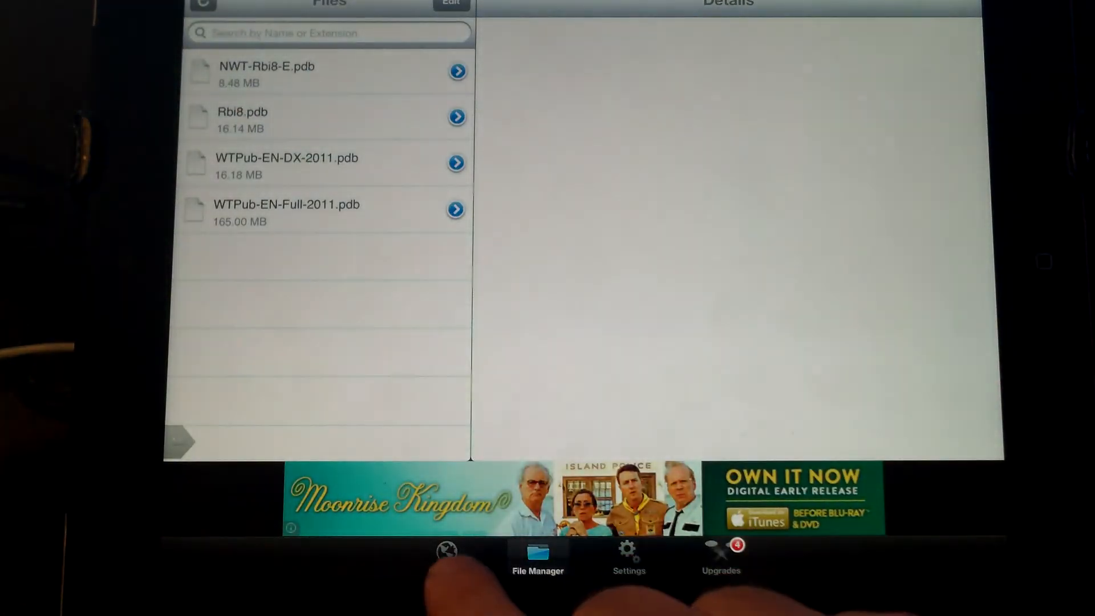
- In the Box browser, browse iSilo > English > Weekly Study Material and scroll its file list
click(445, 559)
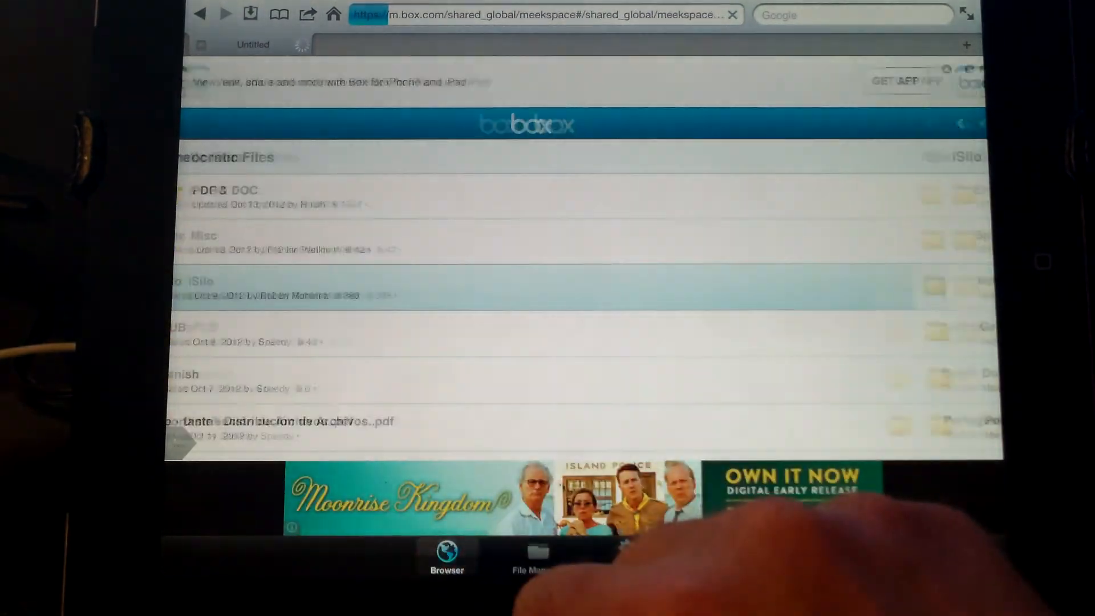
click(199, 281)
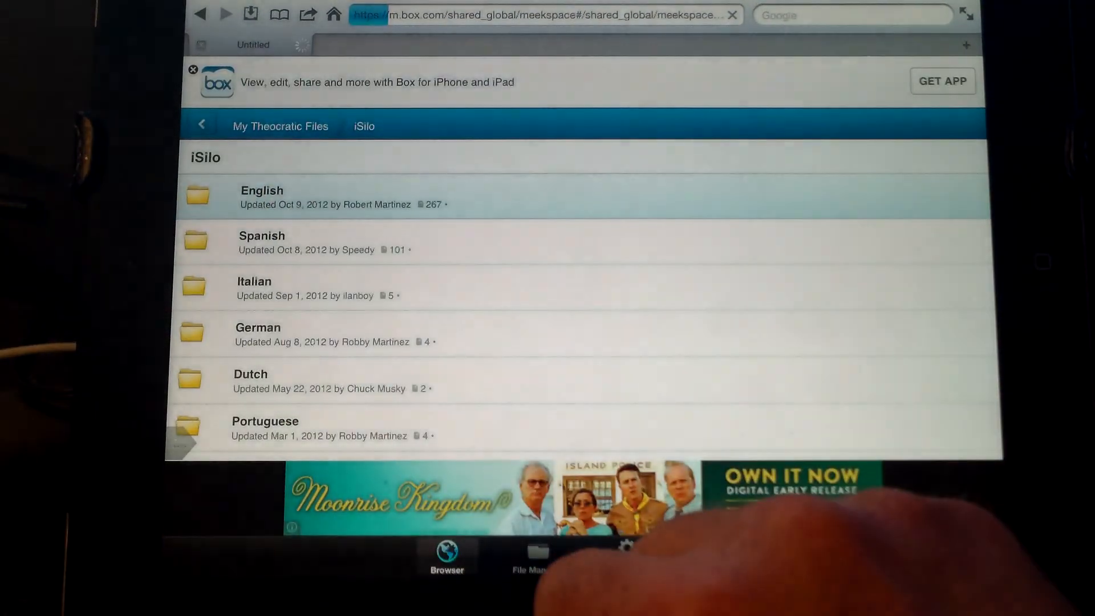
click(262, 197)
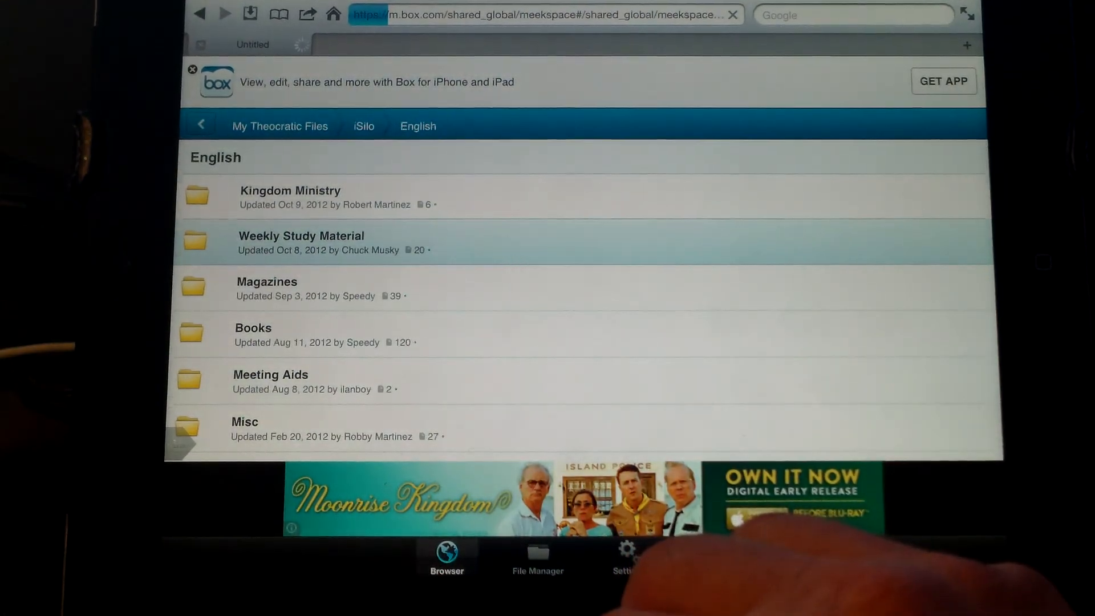
click(301, 242)
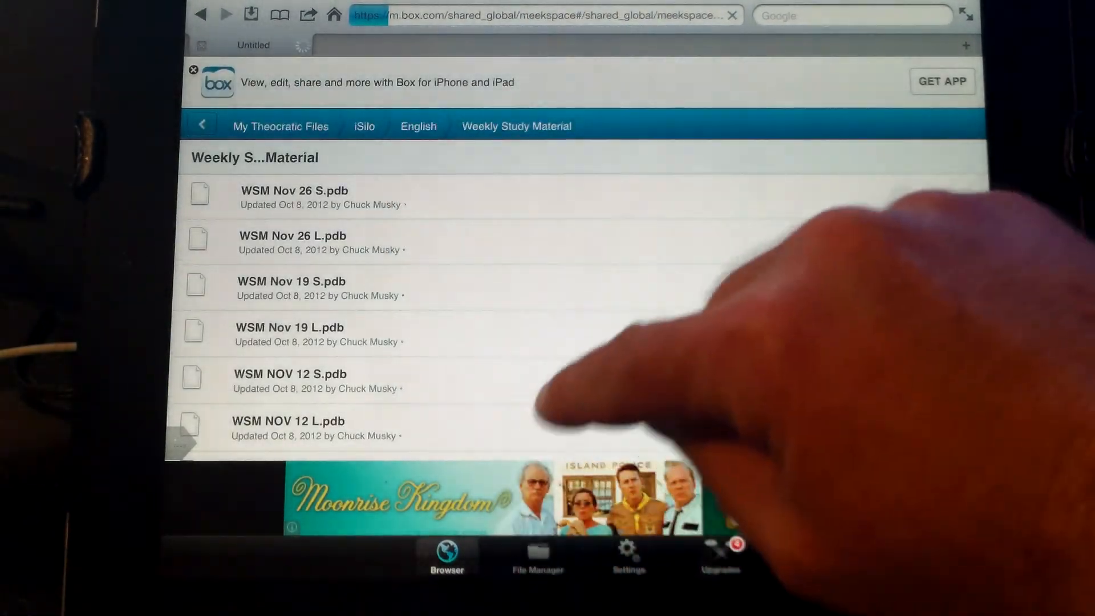
scroll(down, 3)
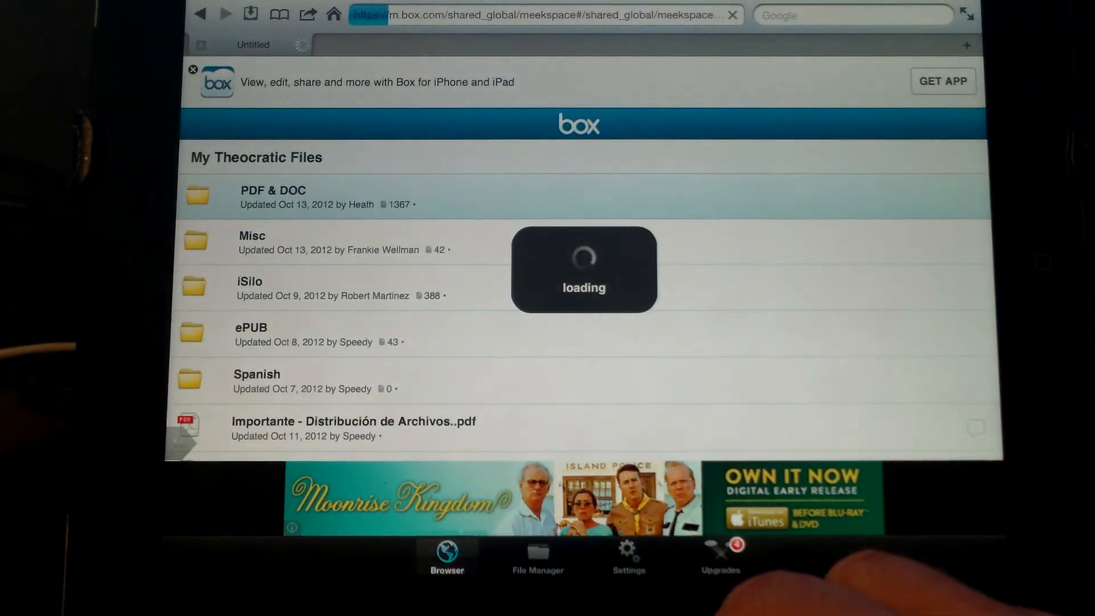
click(273, 196)
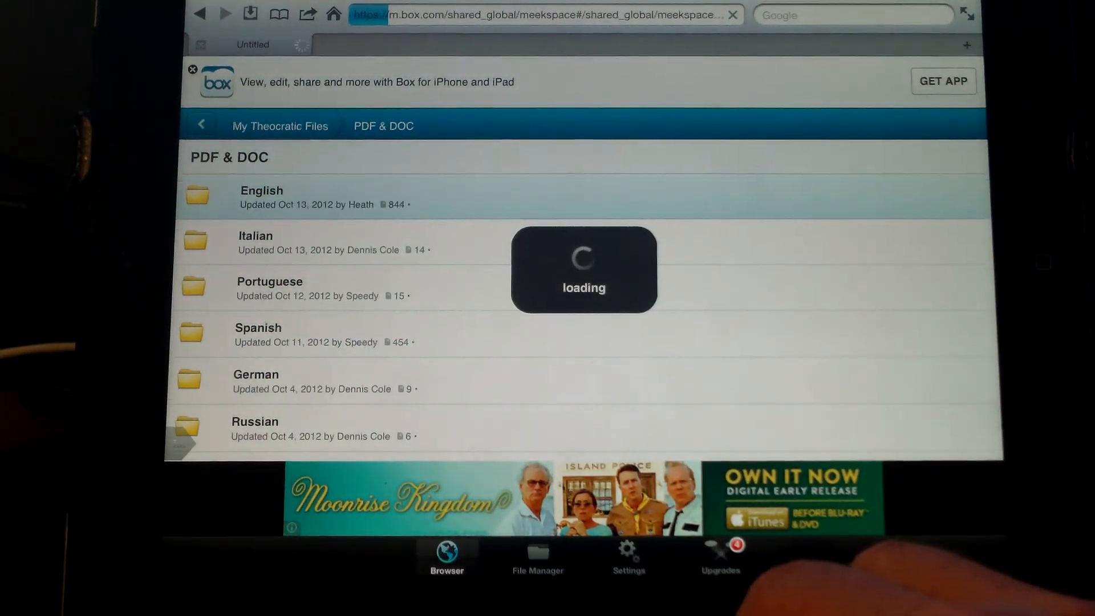
click(261, 197)
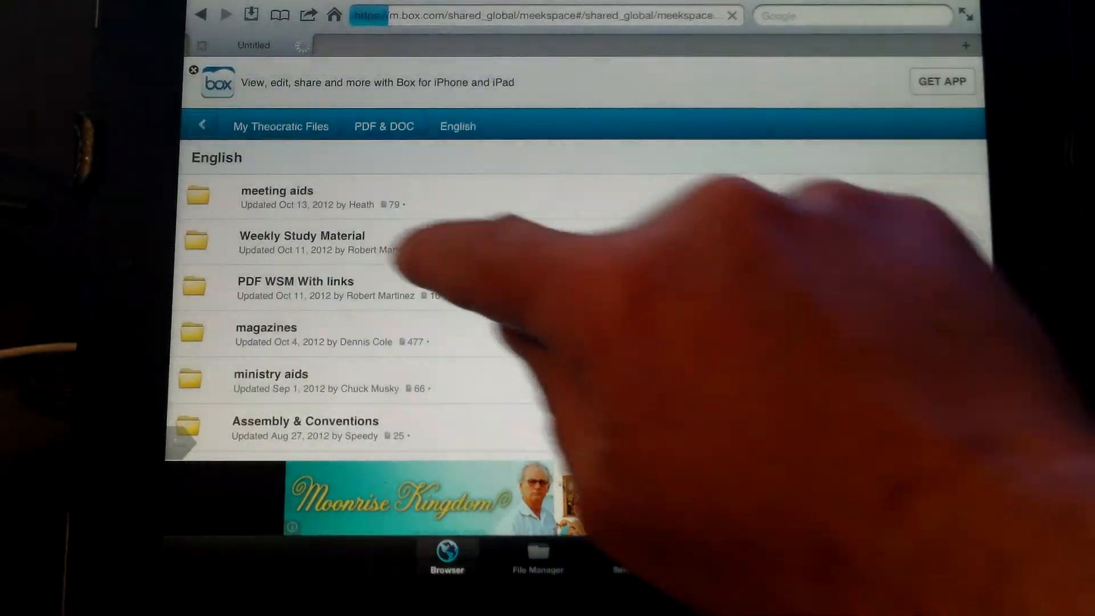
click(301, 242)
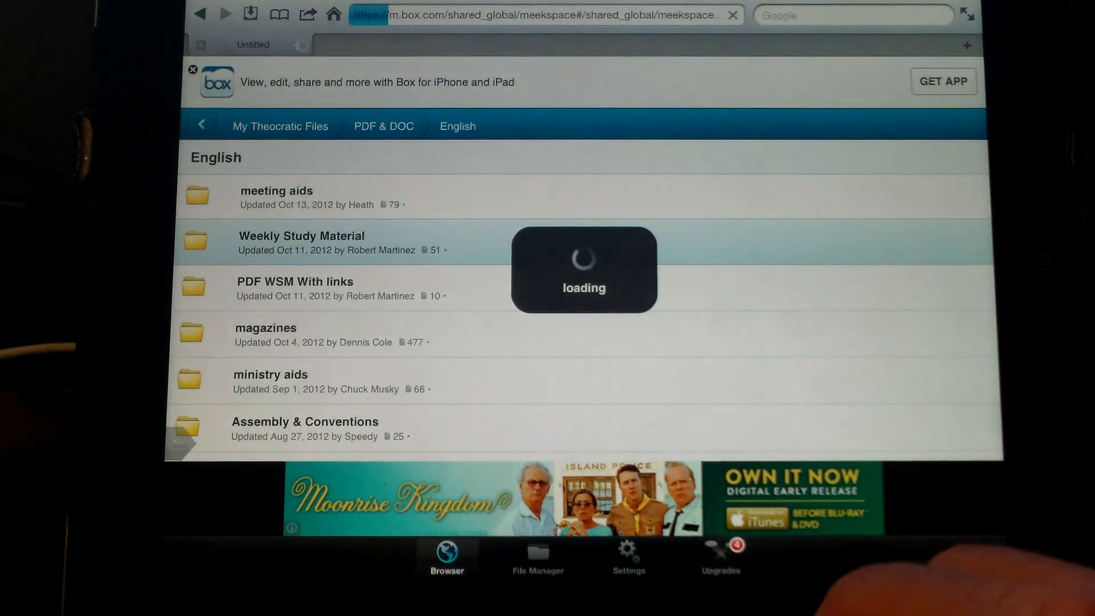
click(301, 242)
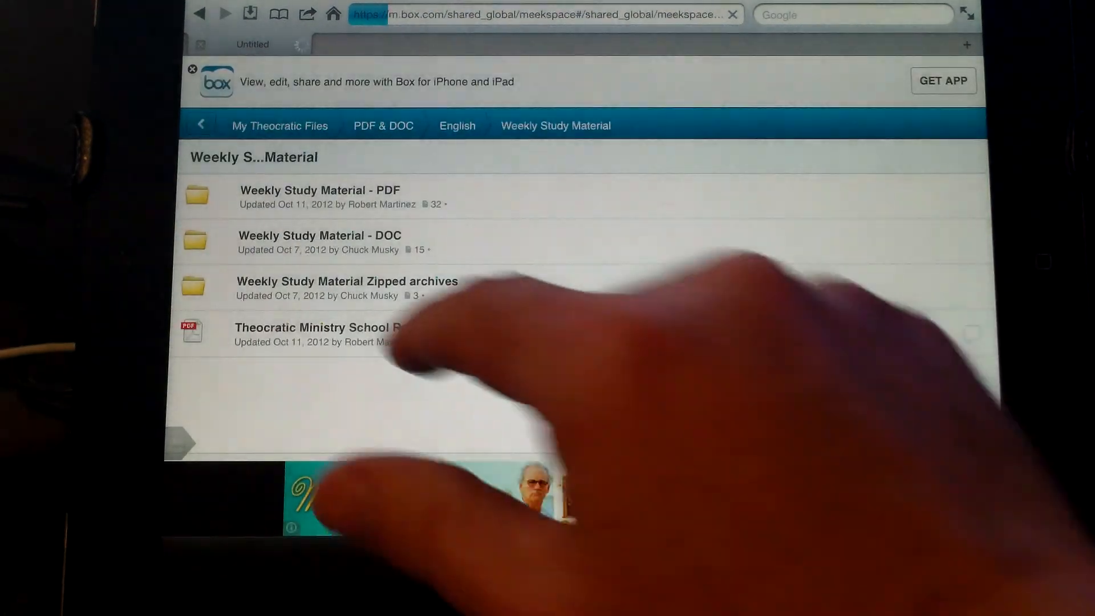
click(200, 124)
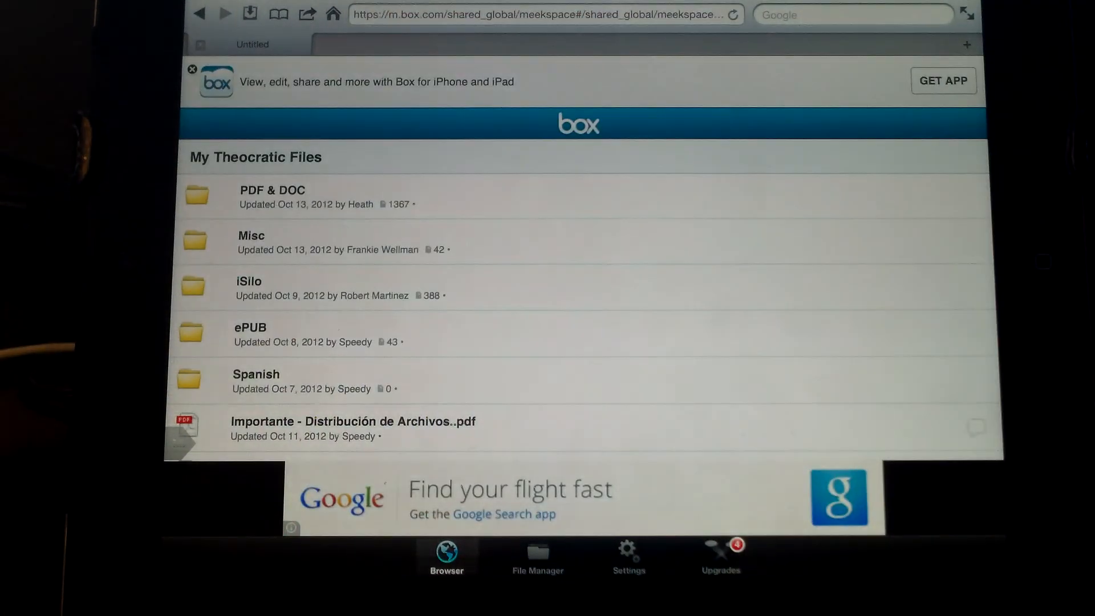